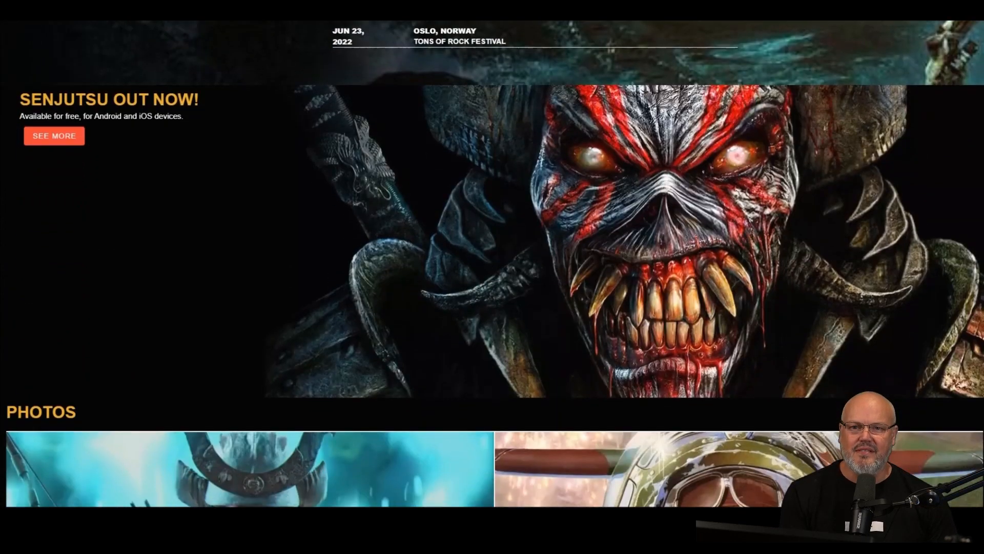
# Browse the past tour dates, filter by year, and open the 2019 Sunrise, FL show page.
pyautogui.scroll(-3)
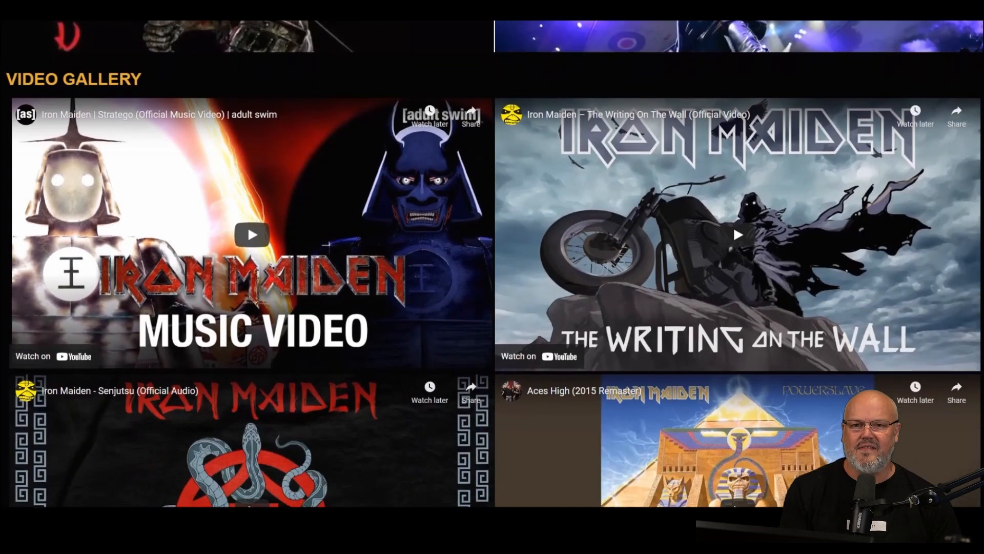
pyautogui.scroll(-3)
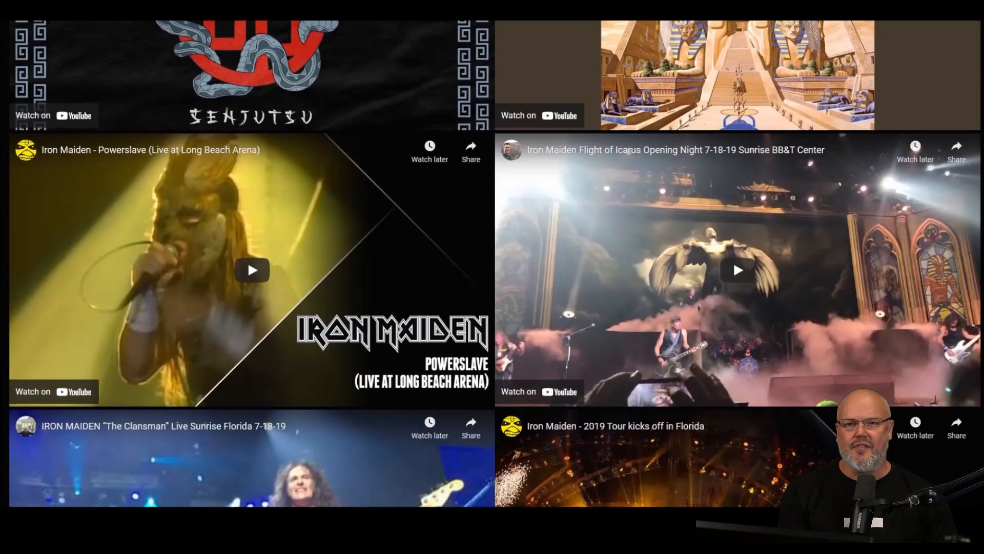
pyautogui.scroll(-3)
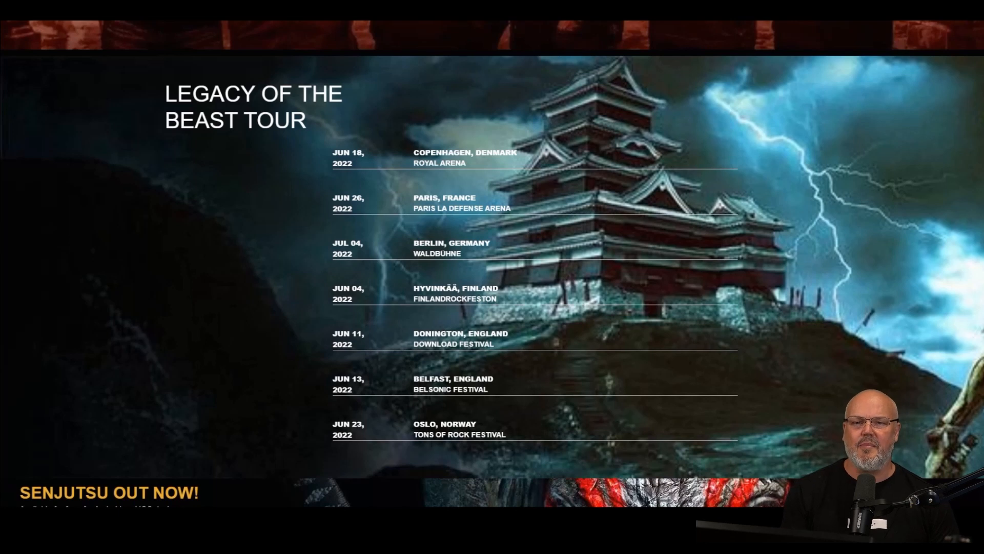
pyautogui.scroll(-3)
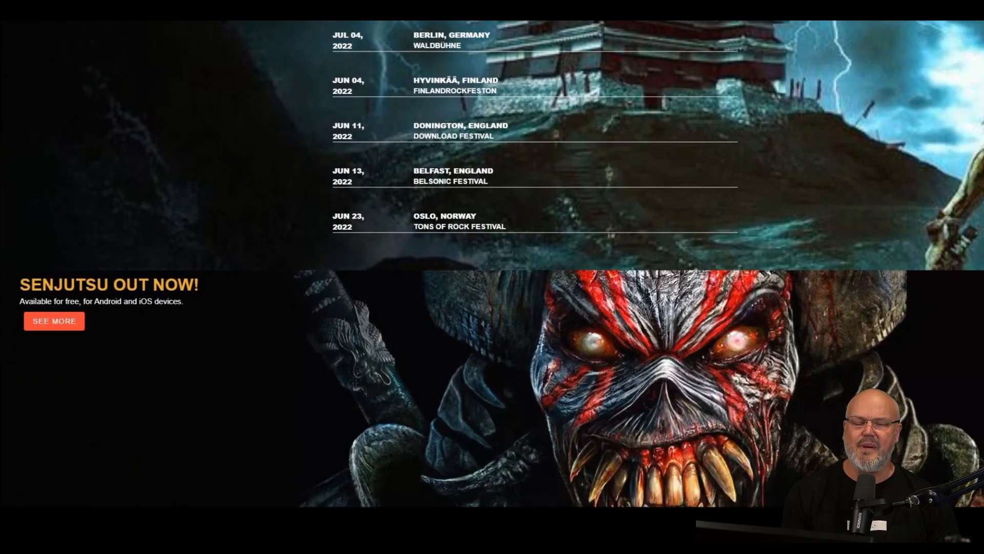
pyautogui.scroll(-3)
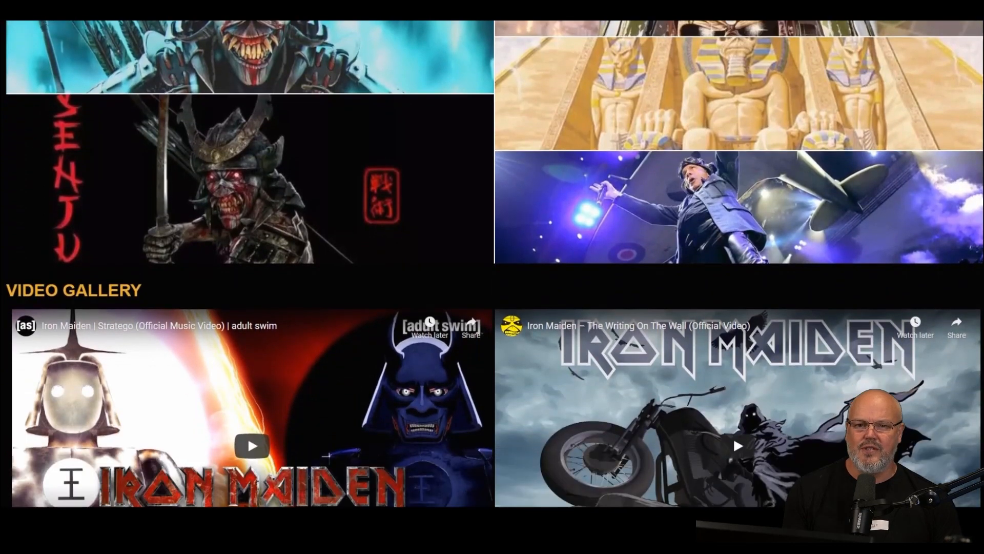
pyautogui.scroll(-3)
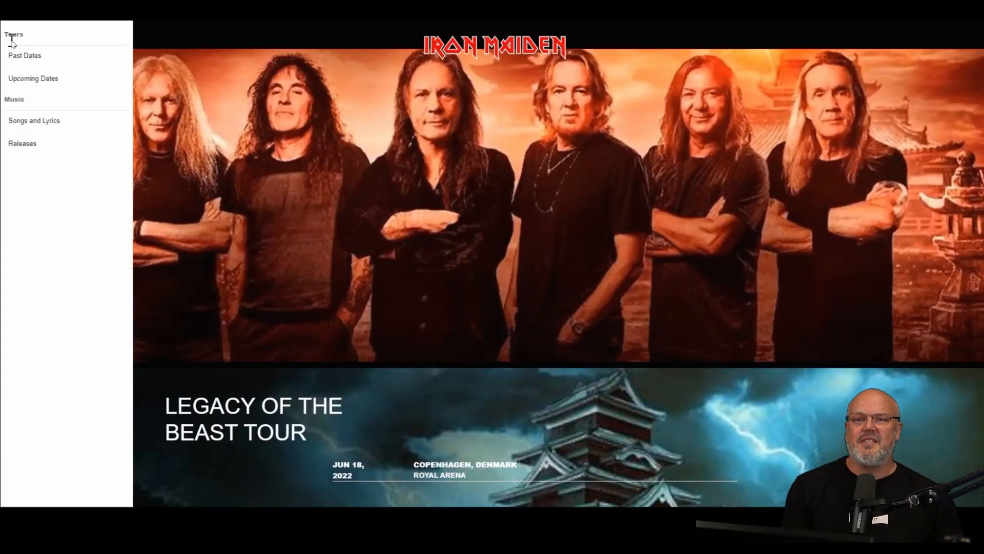
pyautogui.moveTo(13, 99)
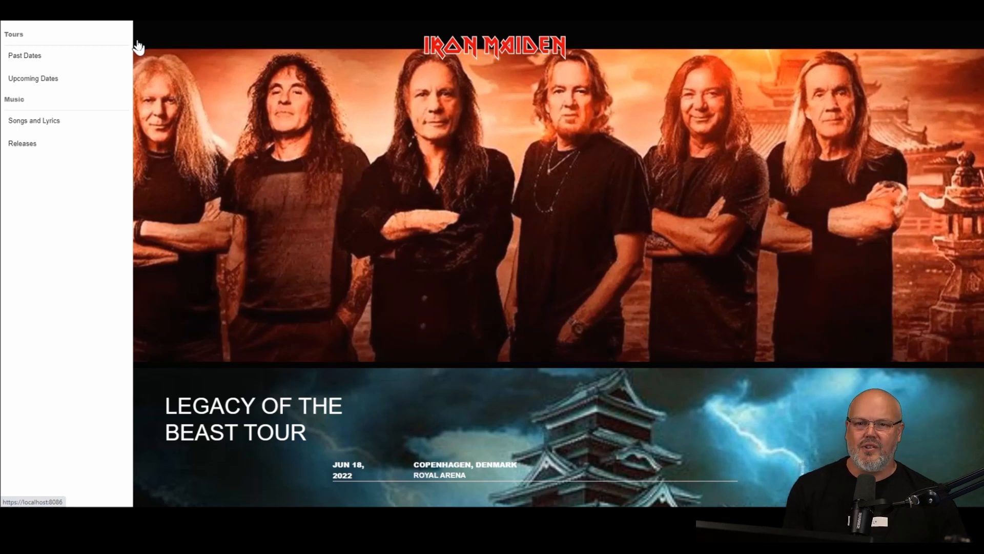
pyautogui.moveTo(90, 55)
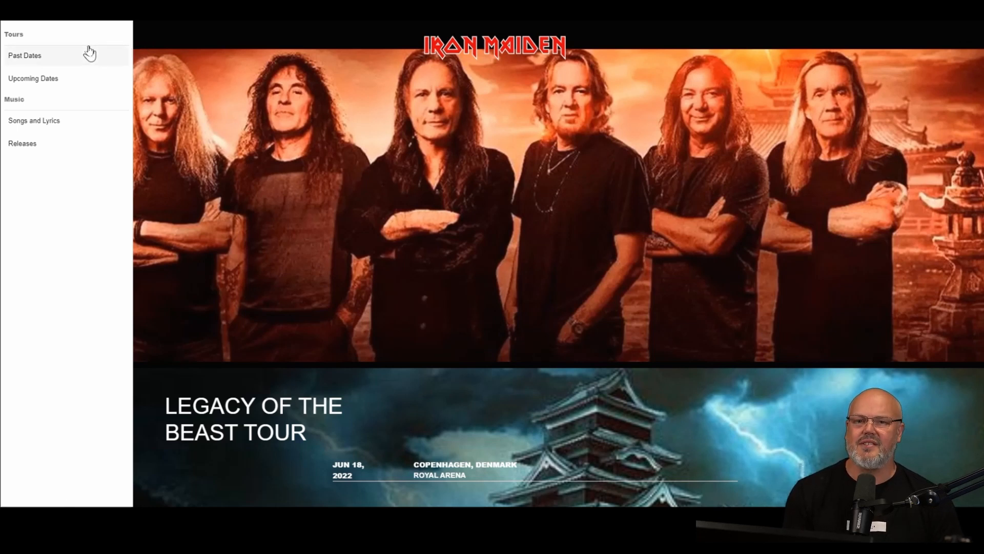
pyautogui.moveTo(198, 56)
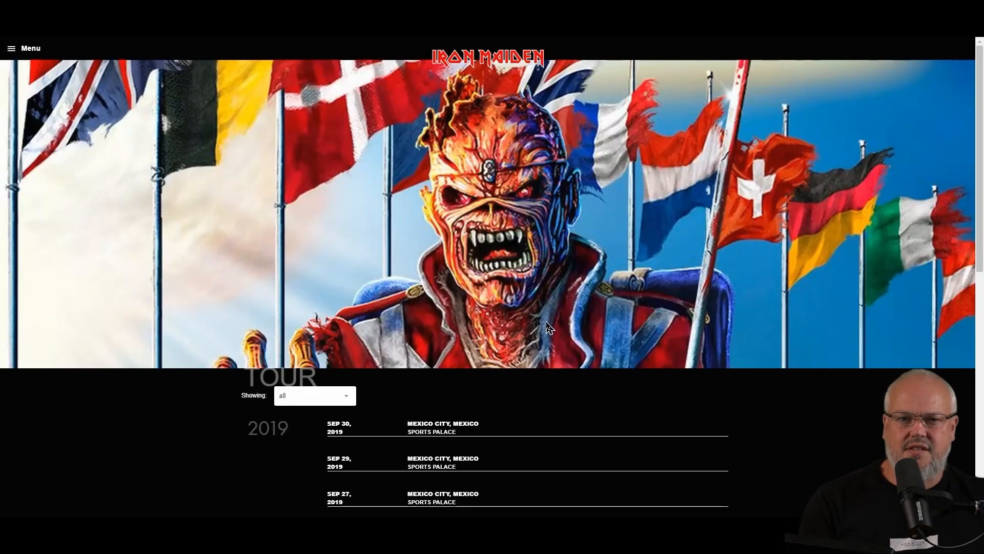
pyautogui.scroll(-3)
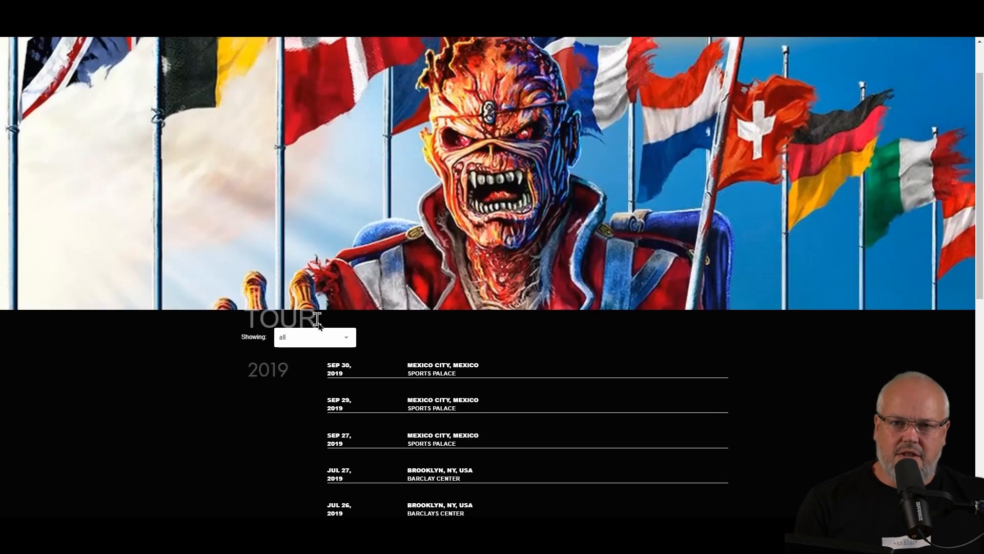
pyautogui.click(314, 338)
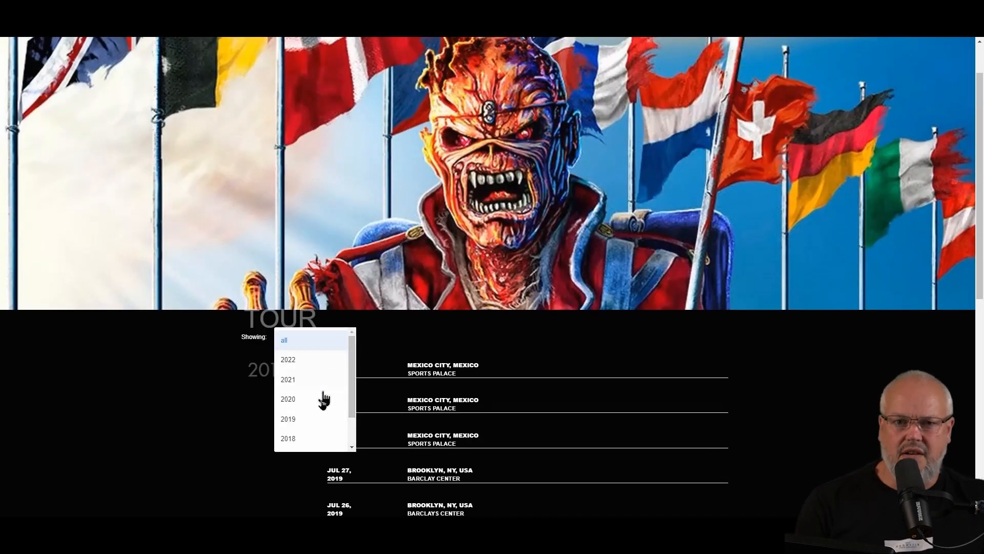
pyautogui.click(288, 418)
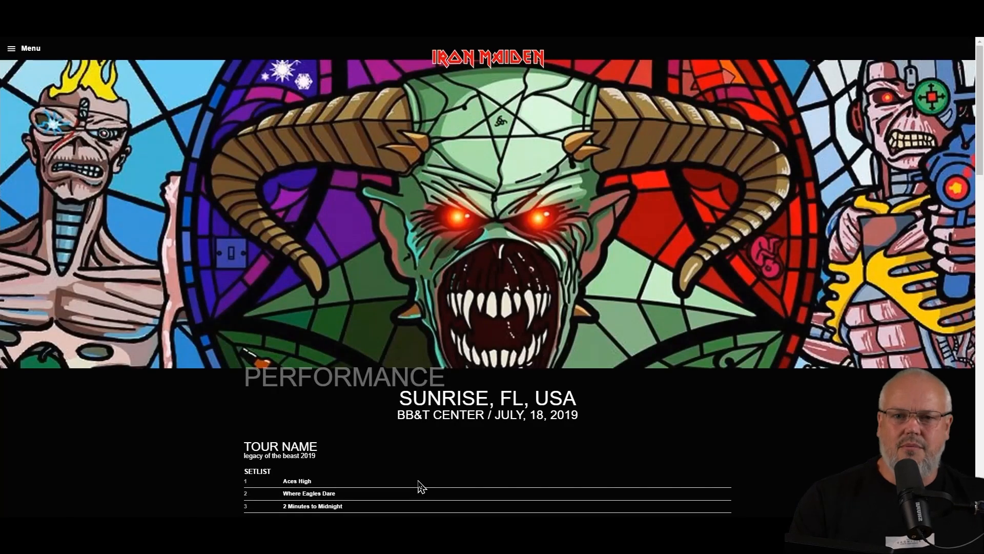
# Look through the Sunrise, FL setlist and photo gallery, advancing to the next show photo.
pyautogui.scroll(-3)
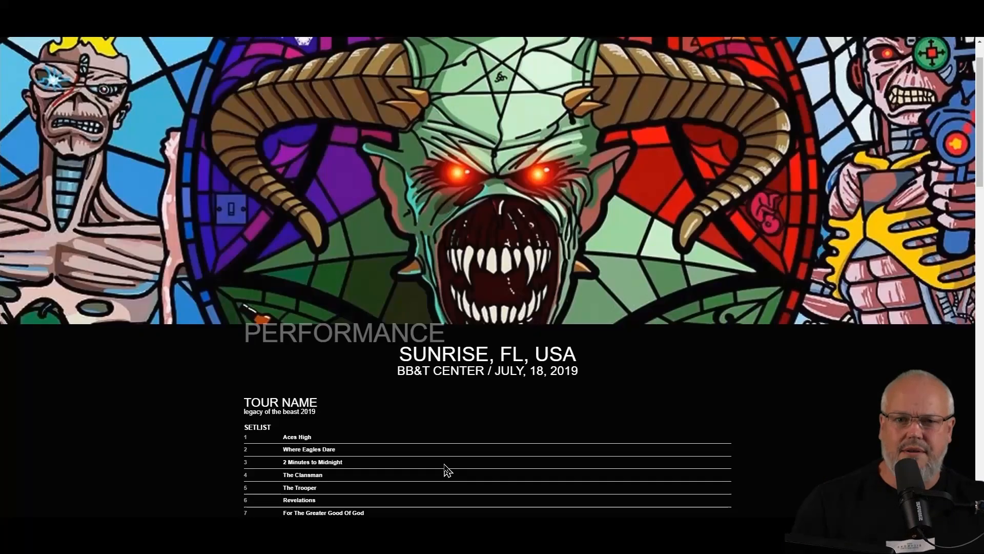
pyautogui.scroll(-3)
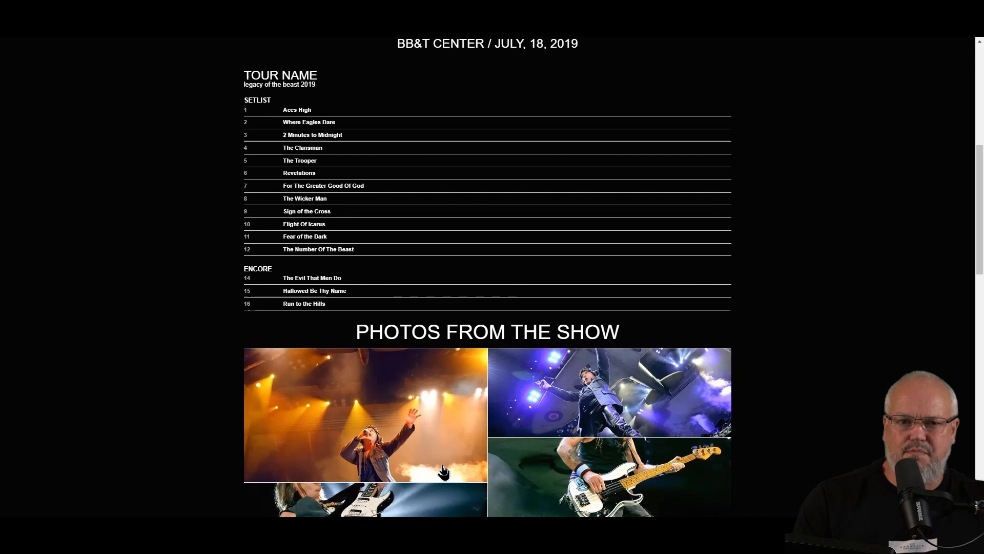
pyautogui.scroll(-3)
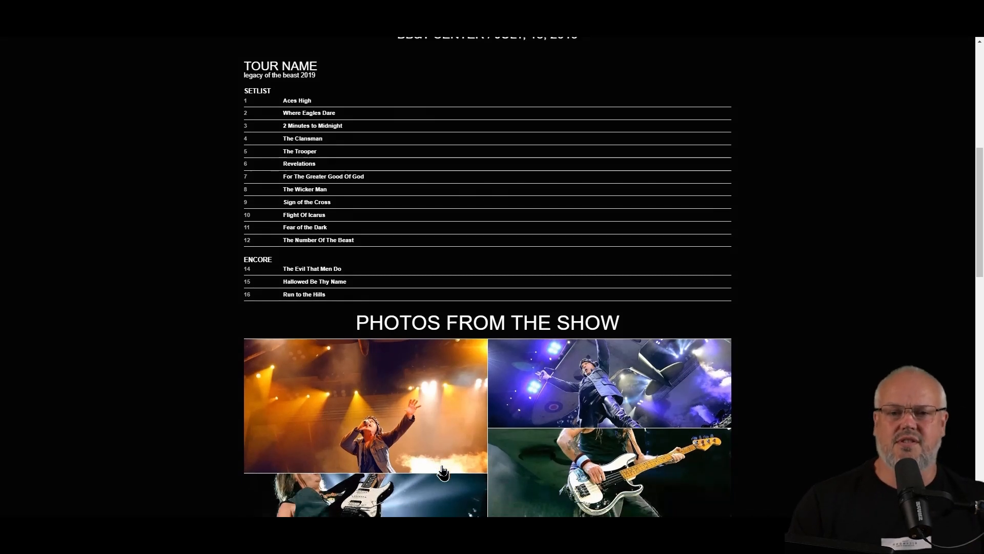
pyautogui.scroll(-3)
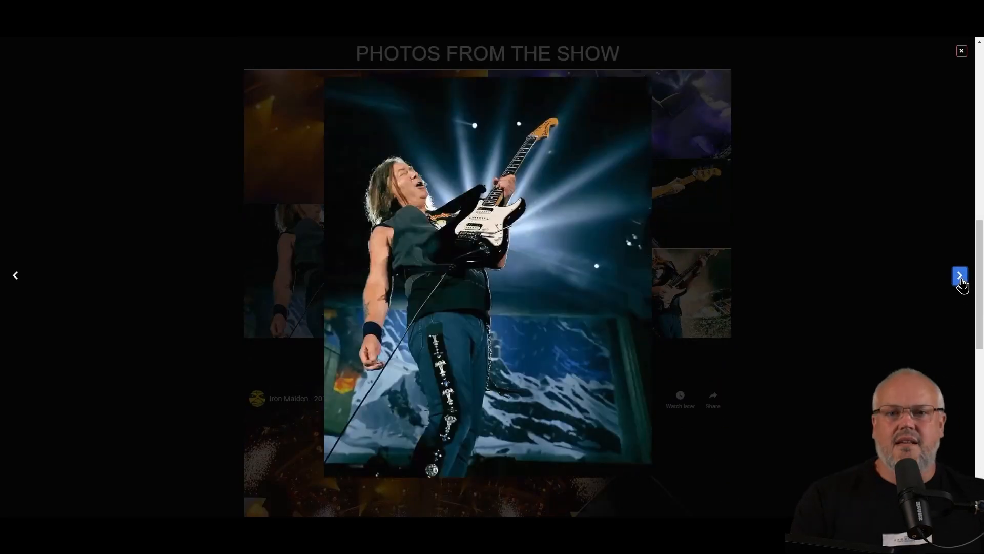
pyautogui.click(960, 51)
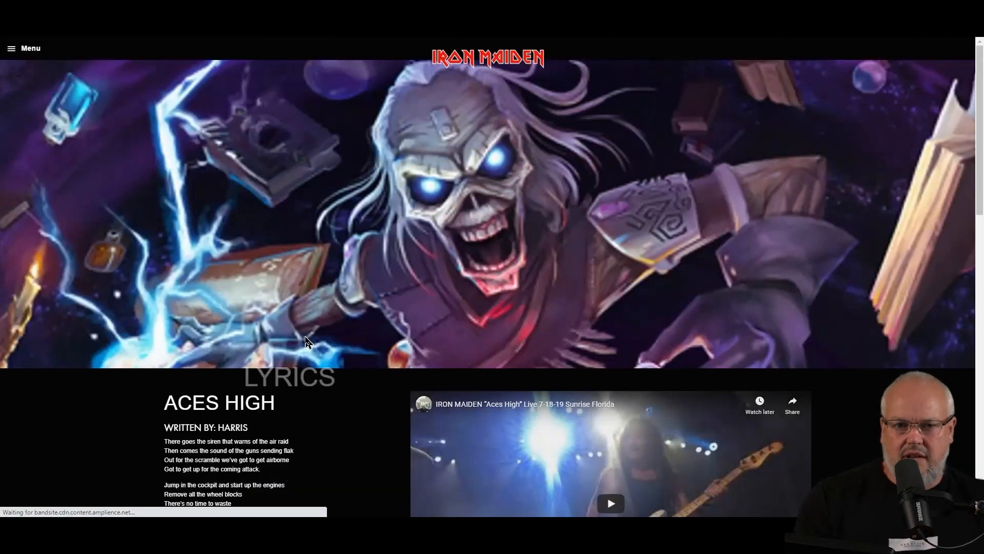
# Review the Aces High releases, videos and live performances, then bring up the site navigation menu.
pyautogui.scroll(-3)
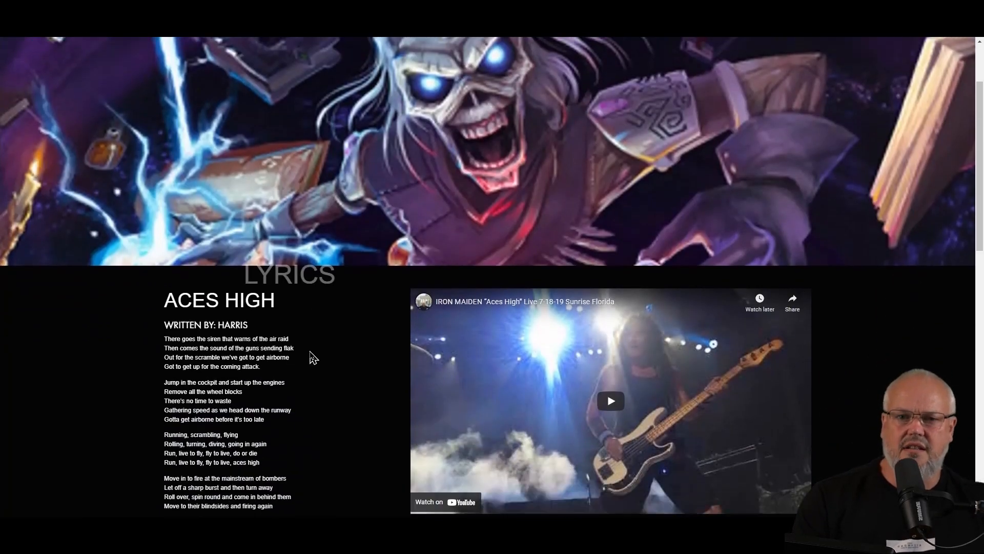
pyautogui.scroll(-3)
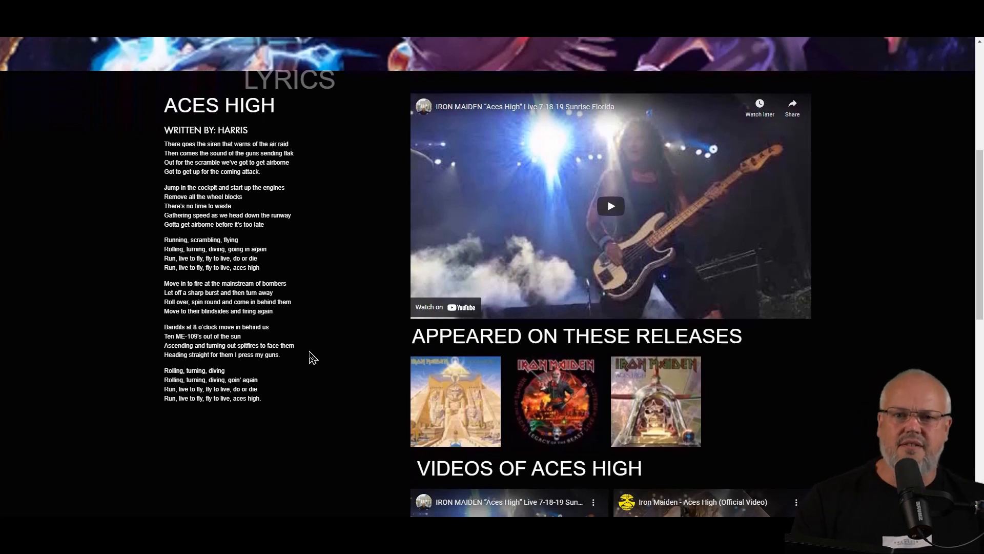
pyautogui.scroll(-3)
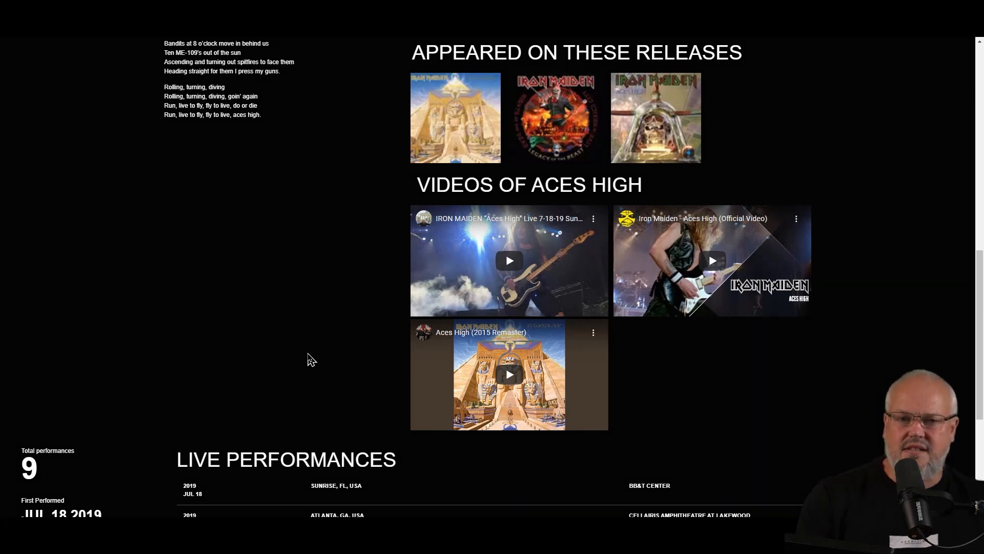
pyautogui.scroll(-3)
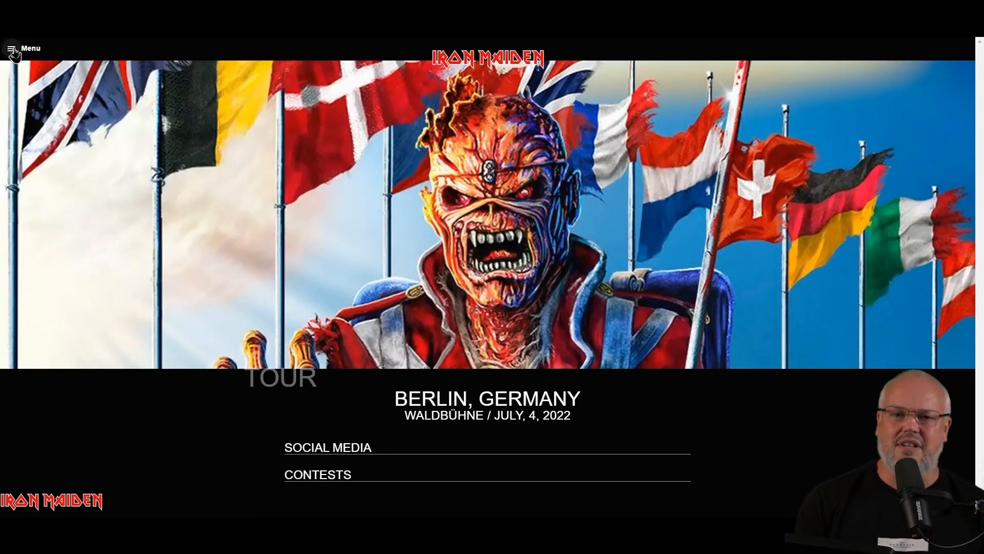
pyautogui.click(13, 49)
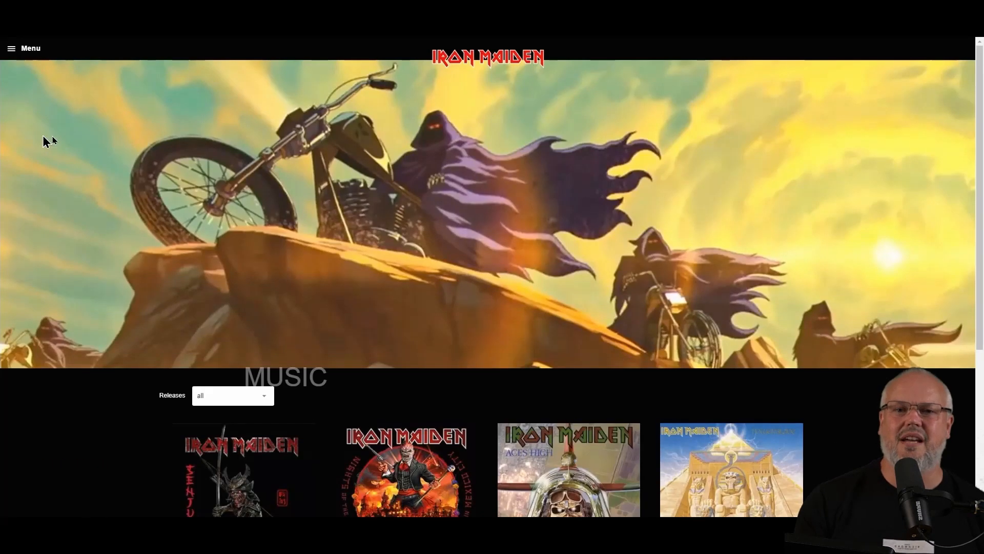
# View the Senjutsu release details and the Music page's A–Z song list.
pyautogui.scroll(-3)
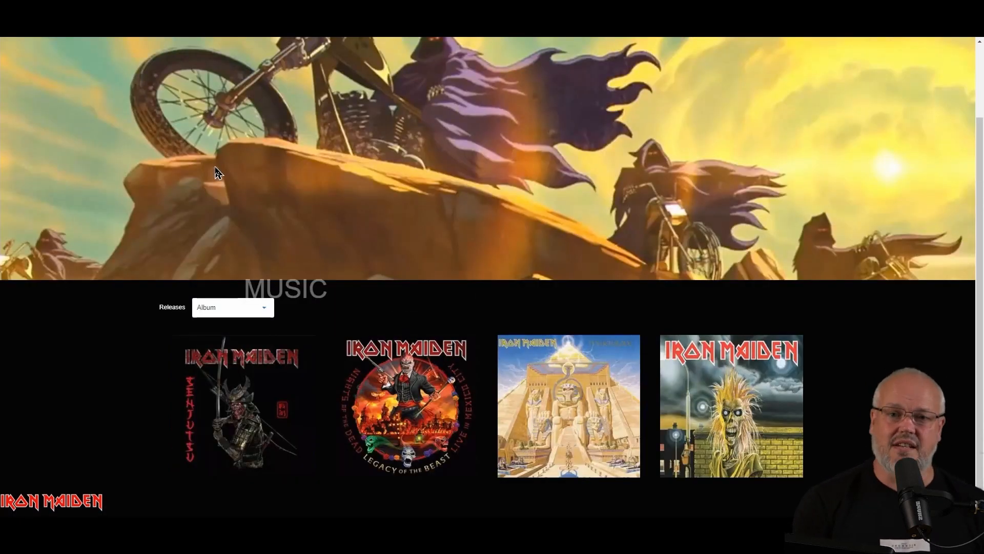
pyautogui.click(242, 405)
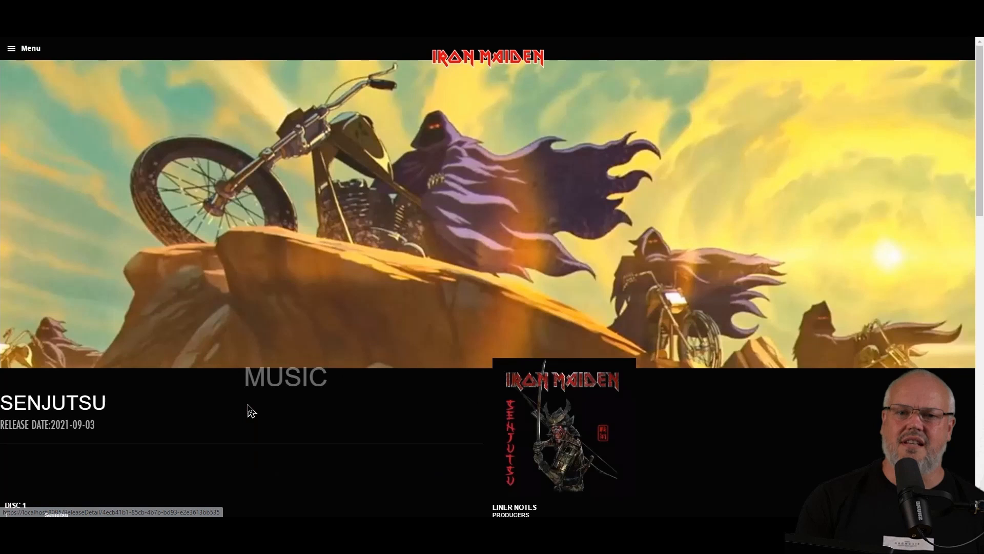
pyautogui.scroll(-3)
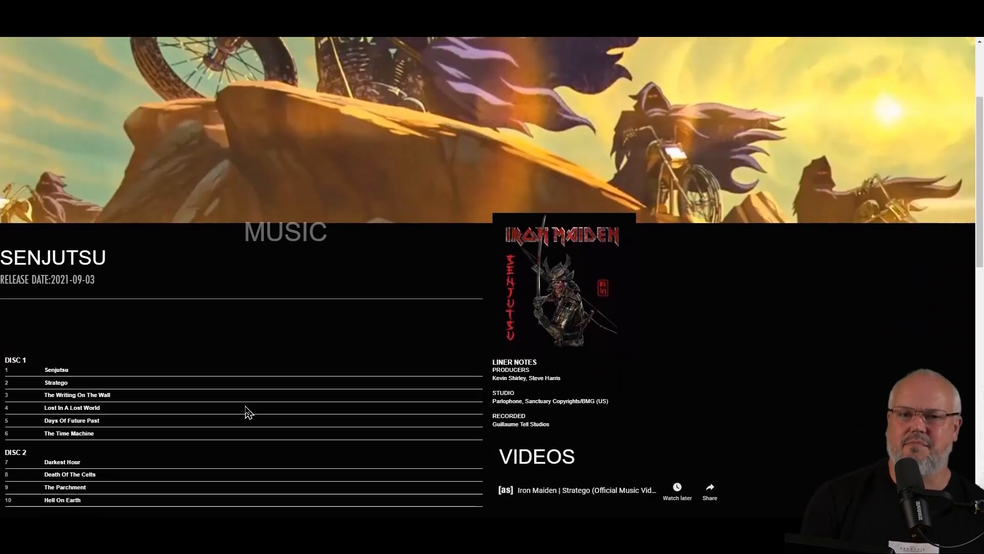
pyautogui.scroll(-3)
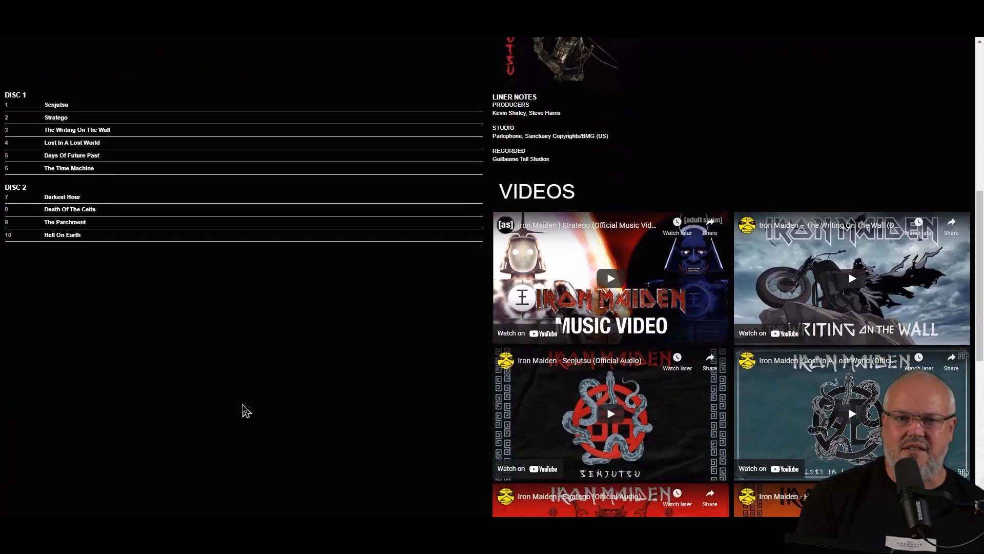
pyautogui.scroll(-3)
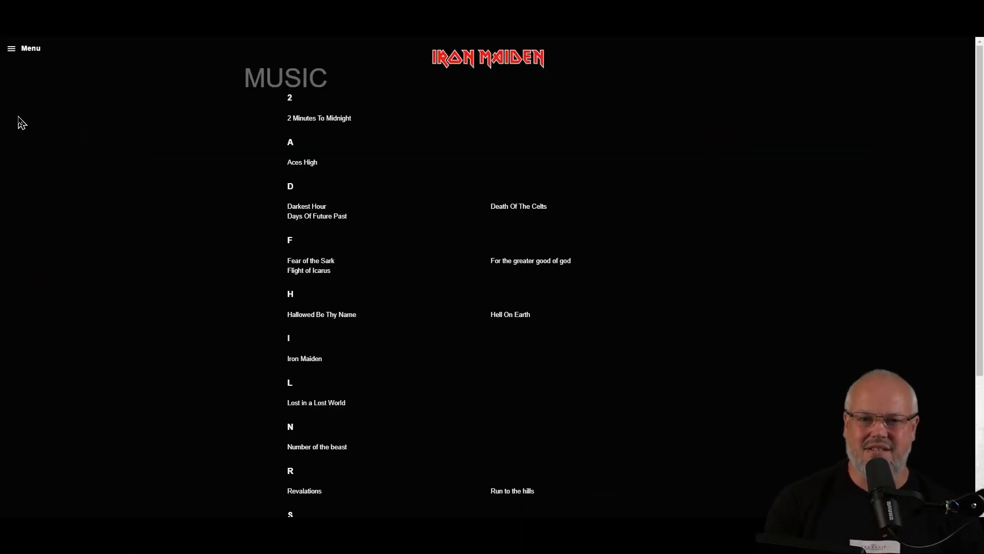
pyautogui.scroll(-3)
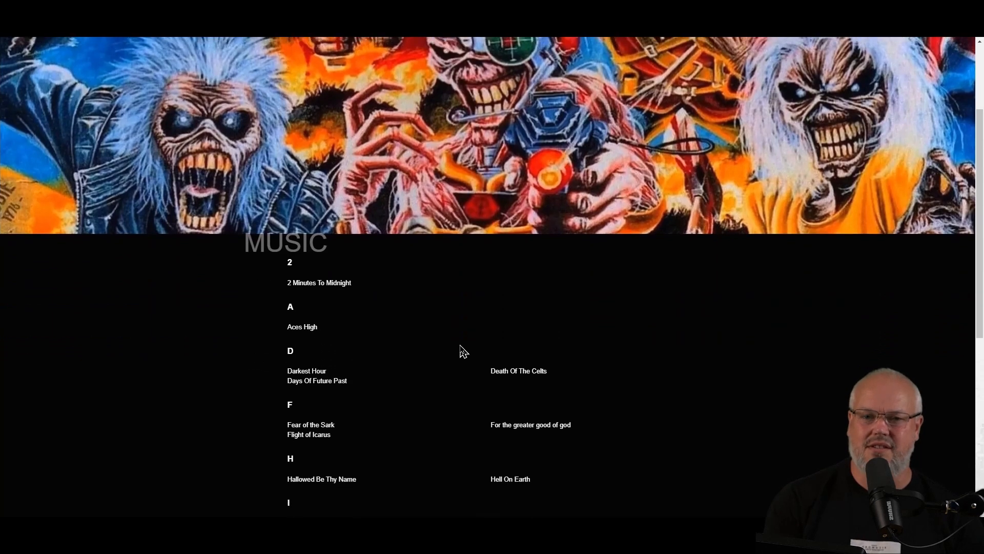
pyautogui.scroll(-3)
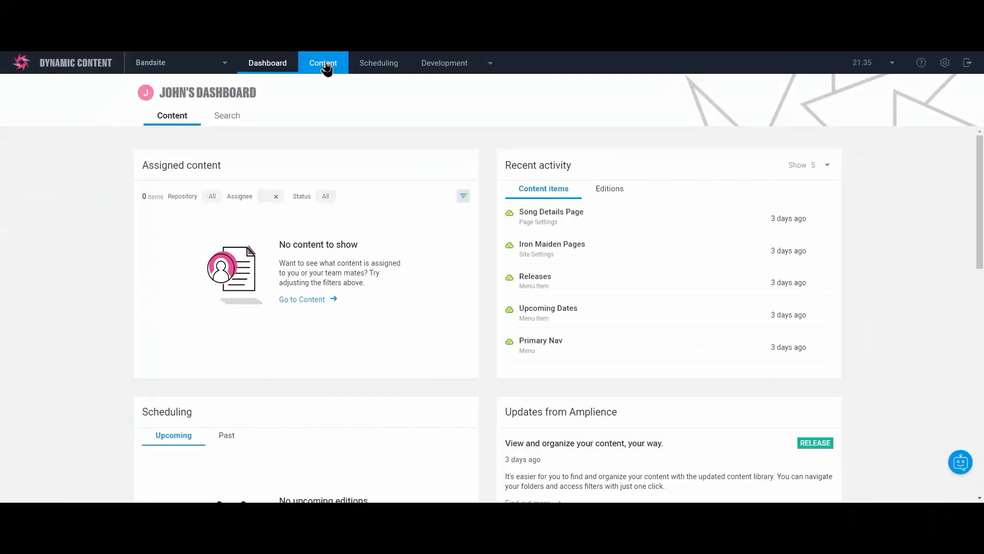
# Filter the content library to Menu and Site Settings content types to find Iron Maiden Pages.
pyautogui.click(323, 62)
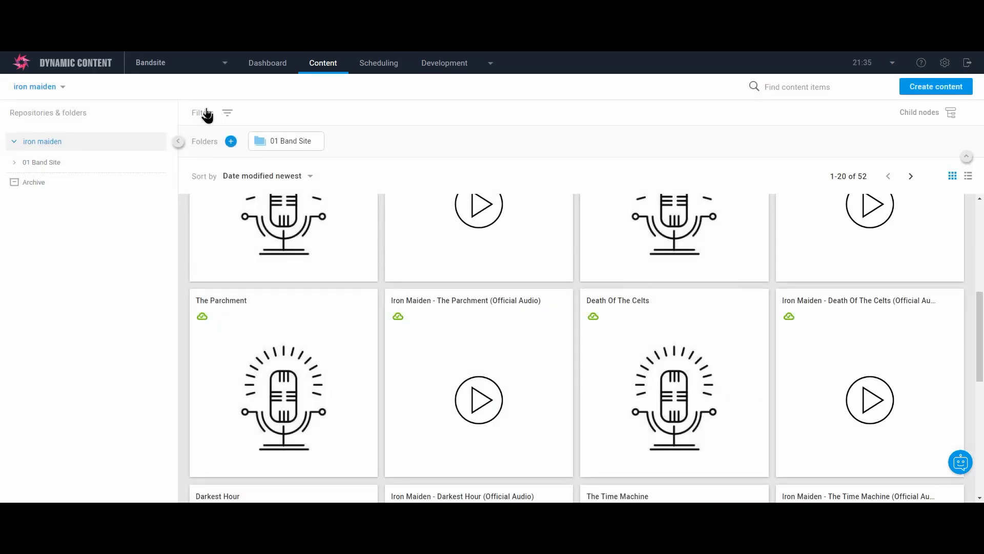
pyautogui.click(228, 113)
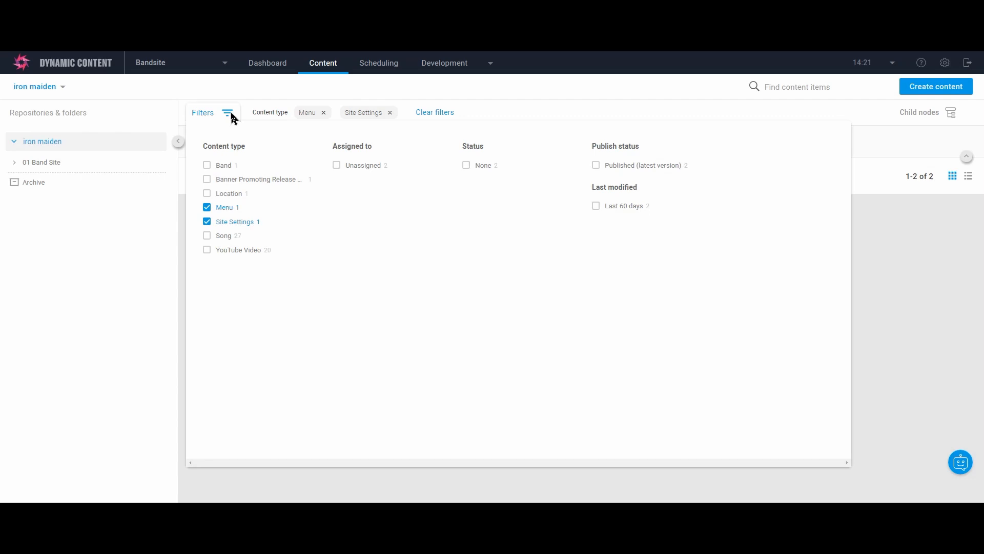
pyautogui.click(227, 113)
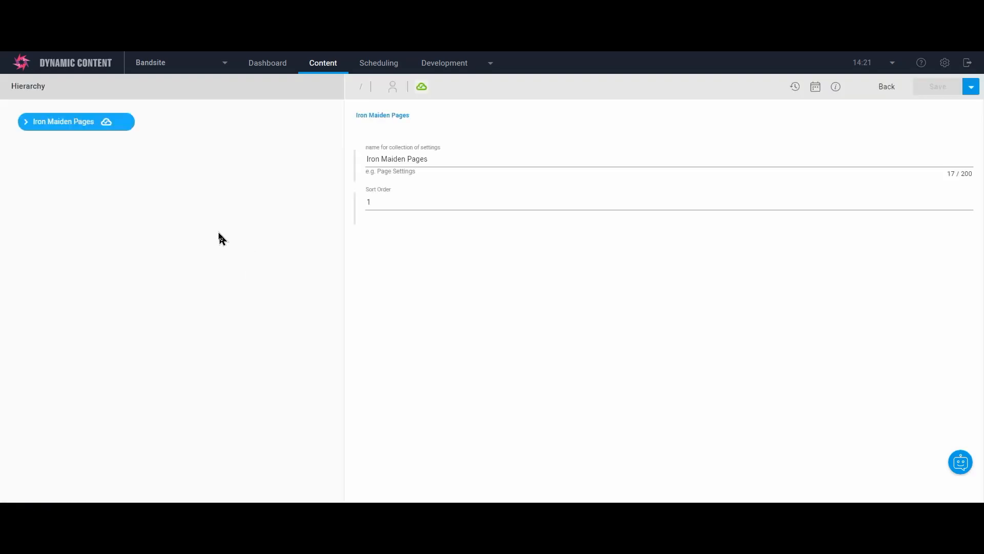
pyautogui.moveTo(25, 125)
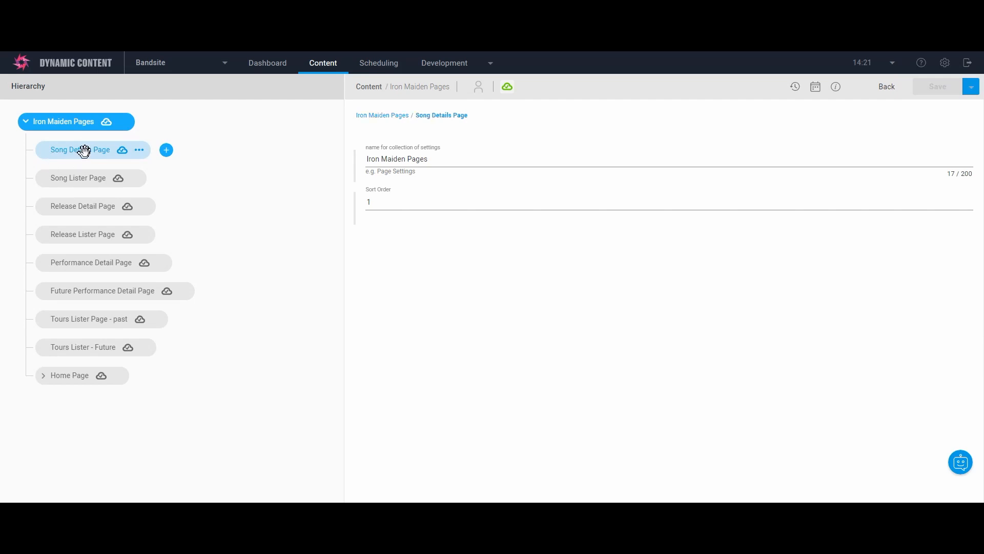
# Review the Song Lister, Future Performance Detail and Tours Lister page settings, then expand Home Page's components.
pyautogui.click(78, 178)
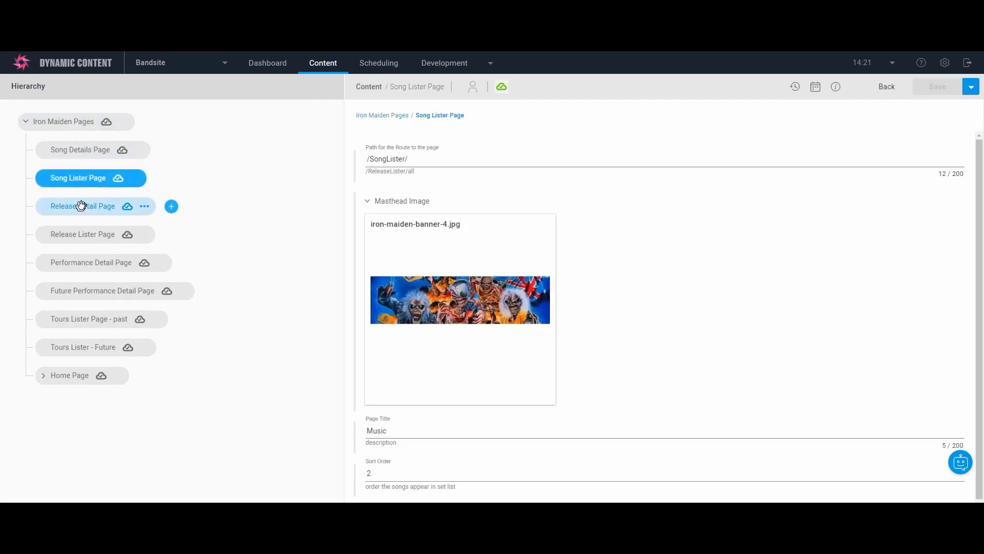
pyautogui.click(103, 290)
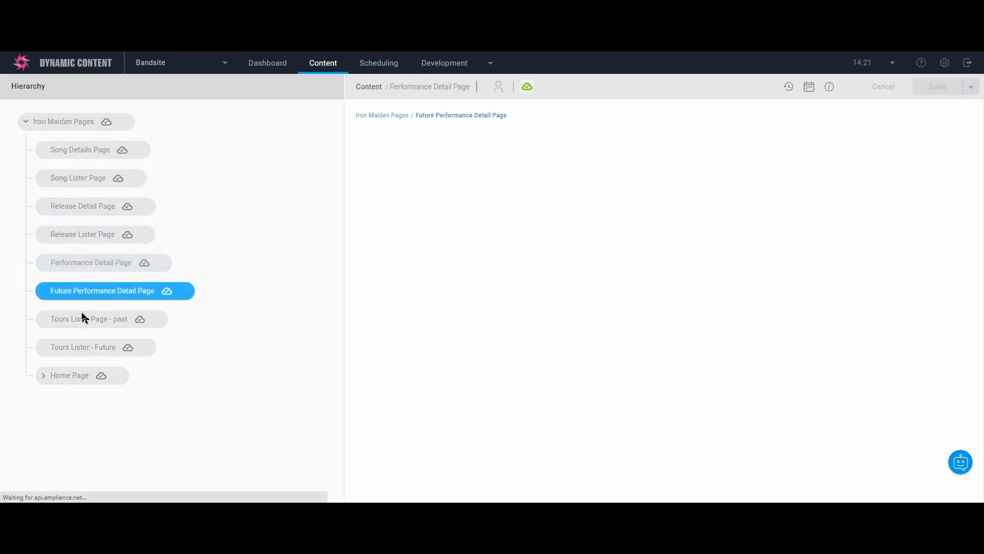
pyautogui.click(83, 348)
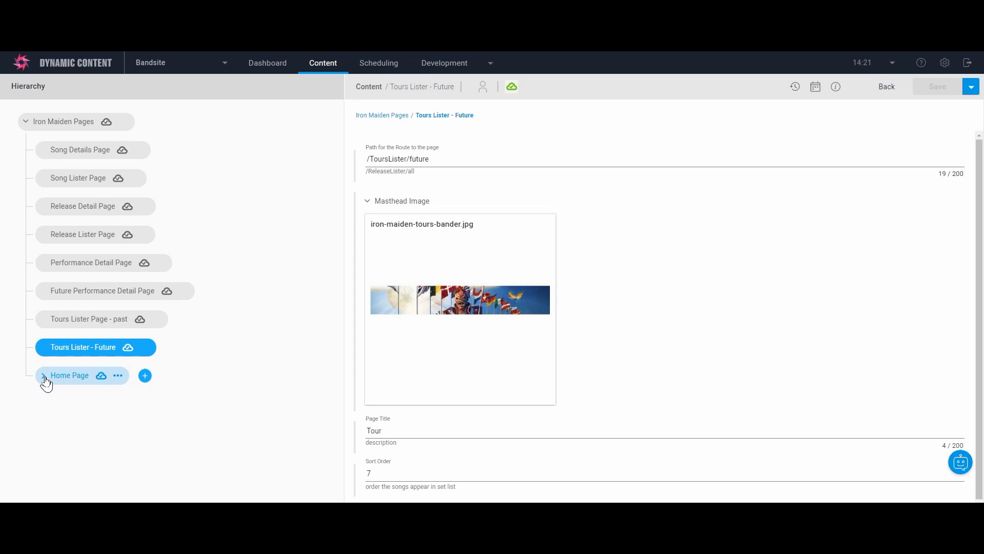
pyautogui.click(43, 376)
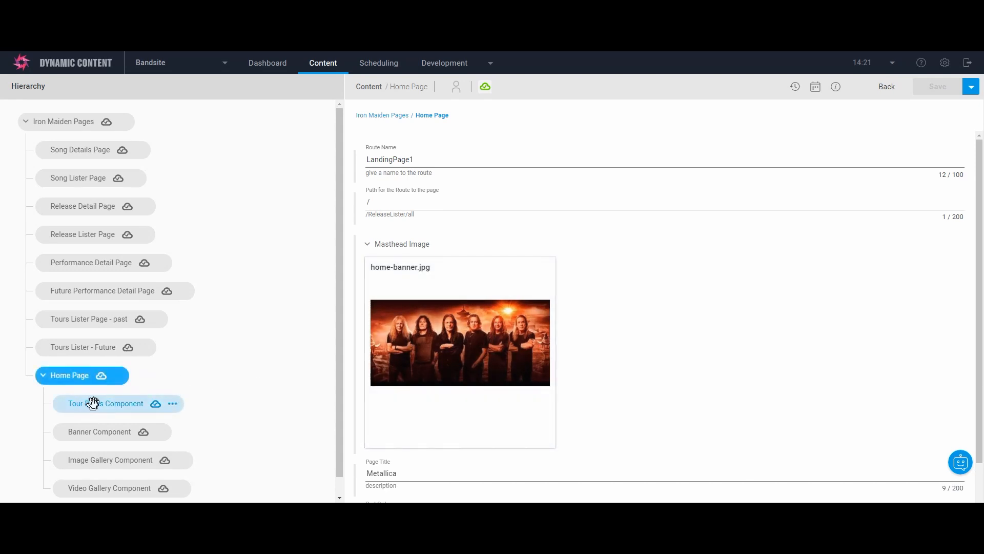
# Inspect the Home Page's Tour Dates and Banner components and the linked Senjutsu release item.
pyautogui.click(106, 403)
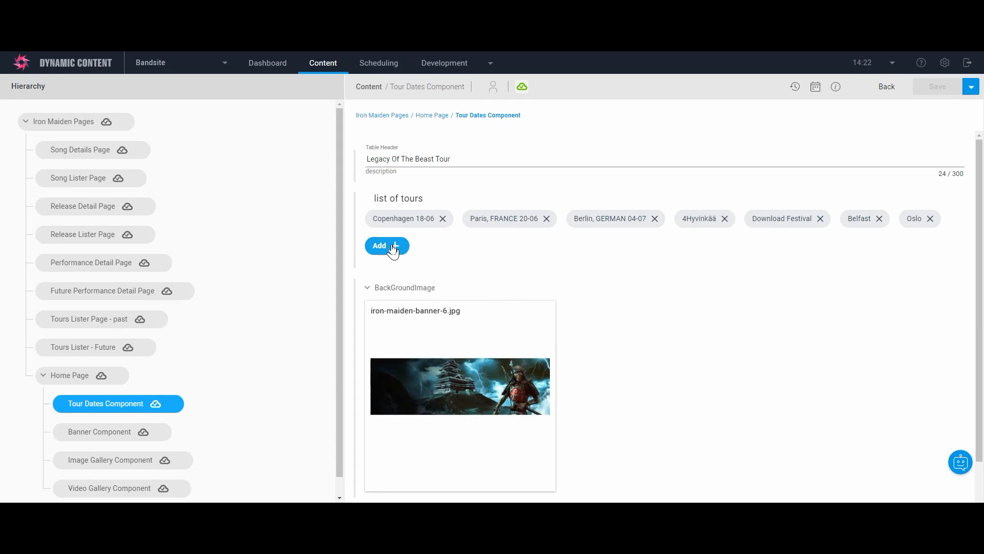
pyautogui.click(379, 245)
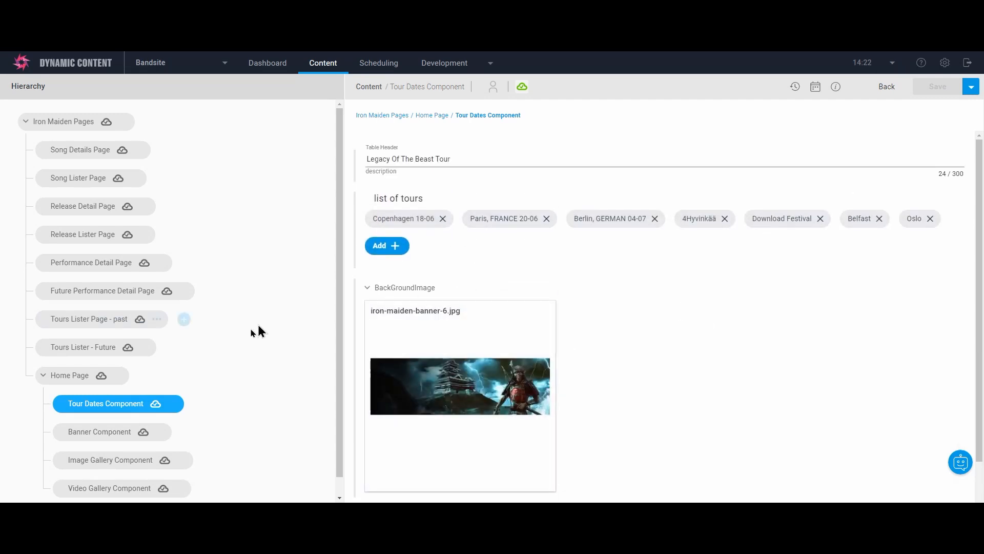
pyautogui.click(98, 432)
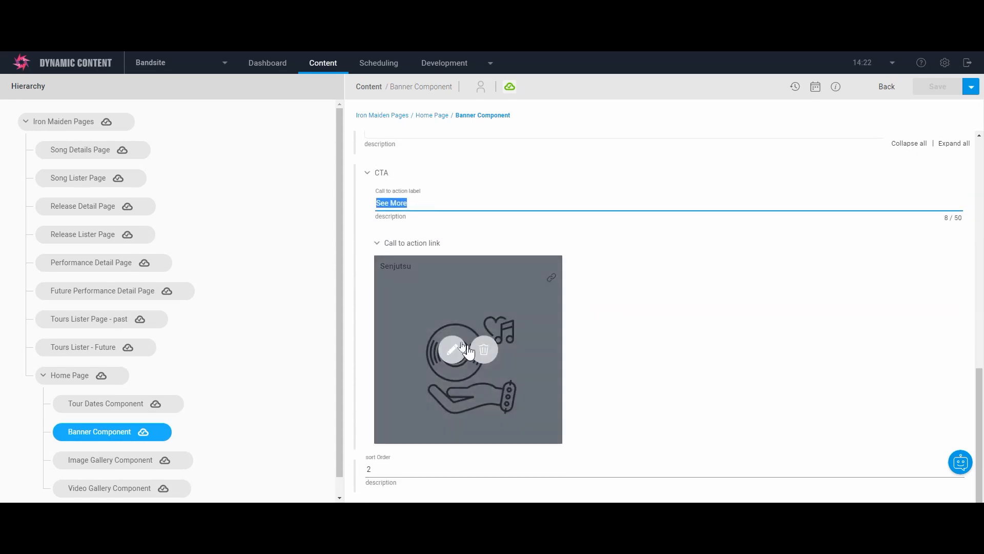
pyautogui.moveTo(465, 357)
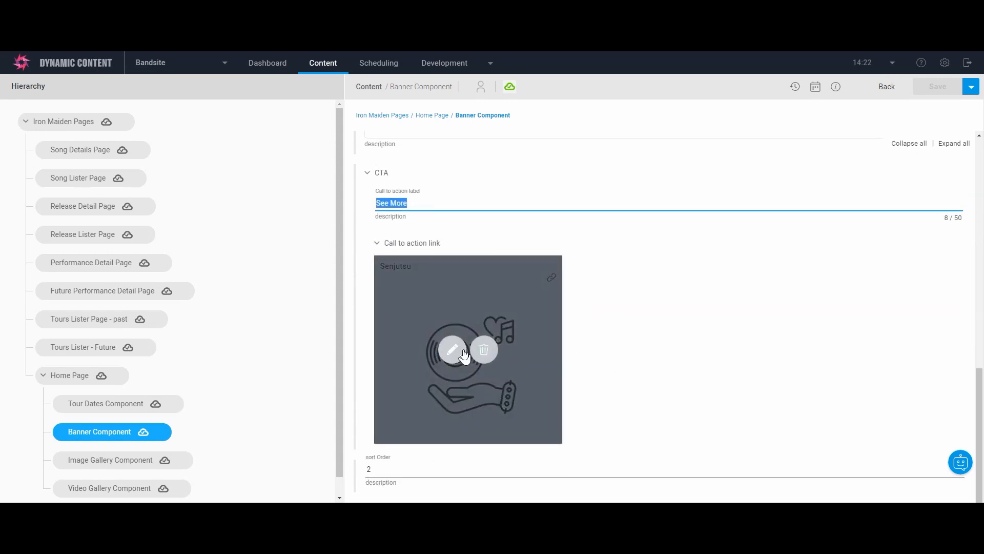
pyautogui.click(452, 350)
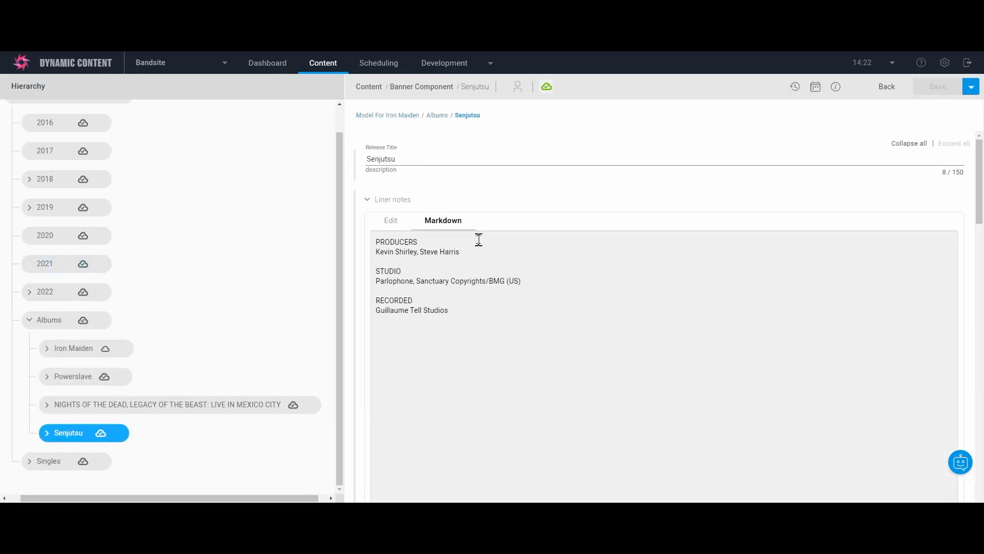
pyautogui.scroll(-3)
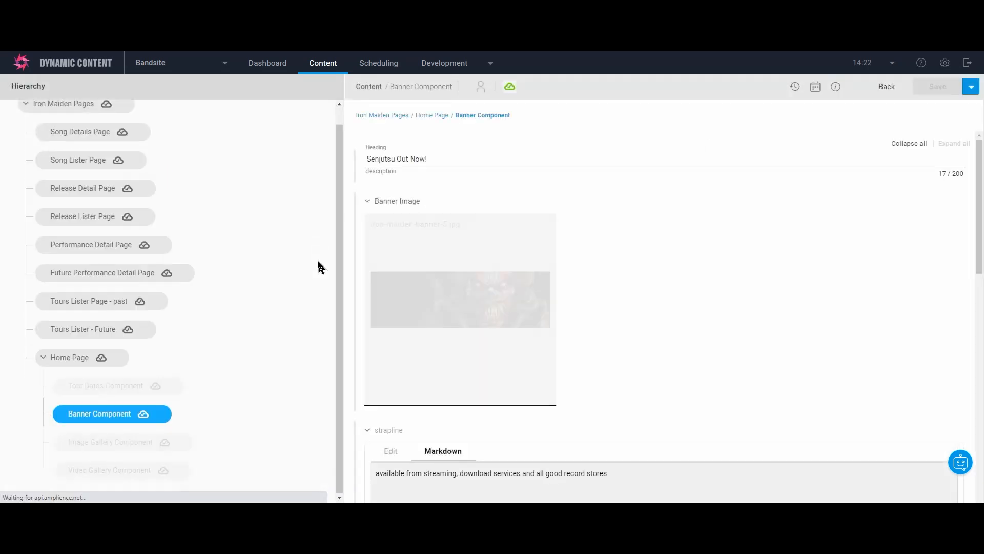
# View the Image Gallery Component and browse the Iron Maiden folder in the Media Library.
pyautogui.click(111, 440)
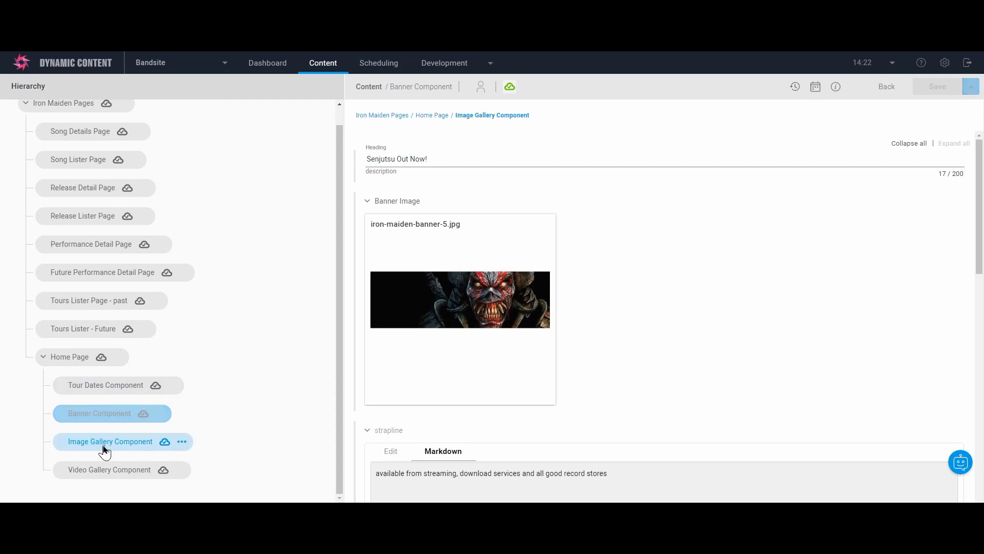
pyautogui.click(110, 441)
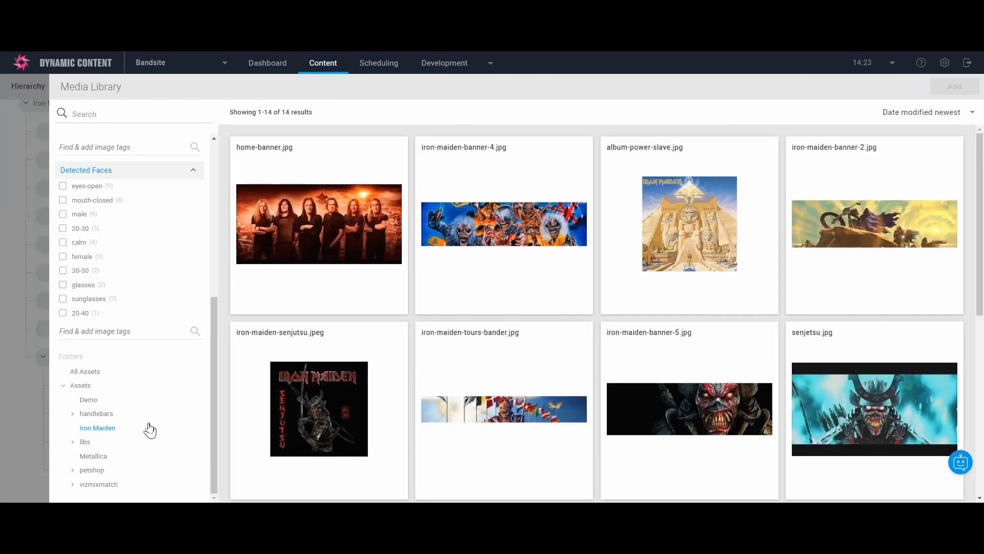
pyautogui.click(122, 470)
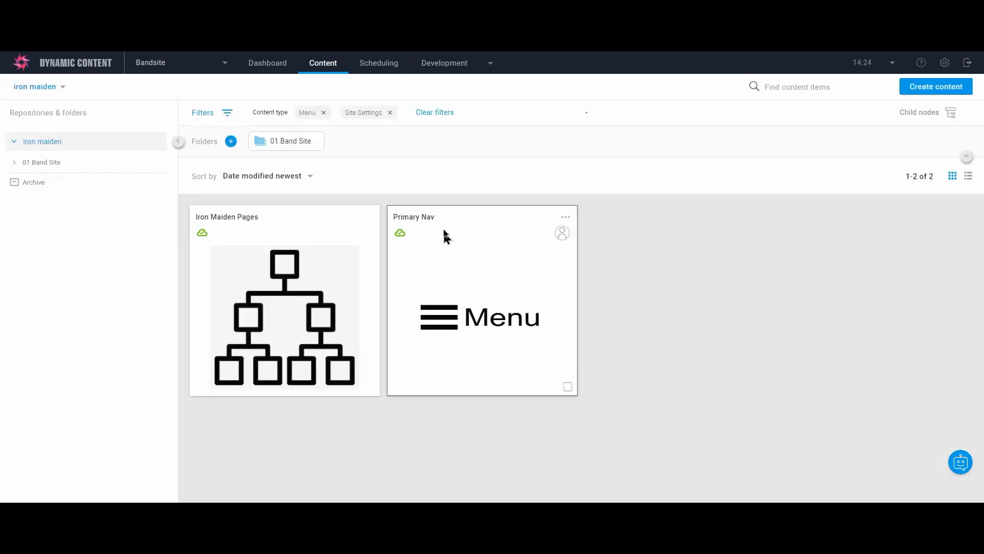
# Expand Primary Nav, then Tours with its Past Dates item, and Music to show their menu items.
pyautogui.click(413, 216)
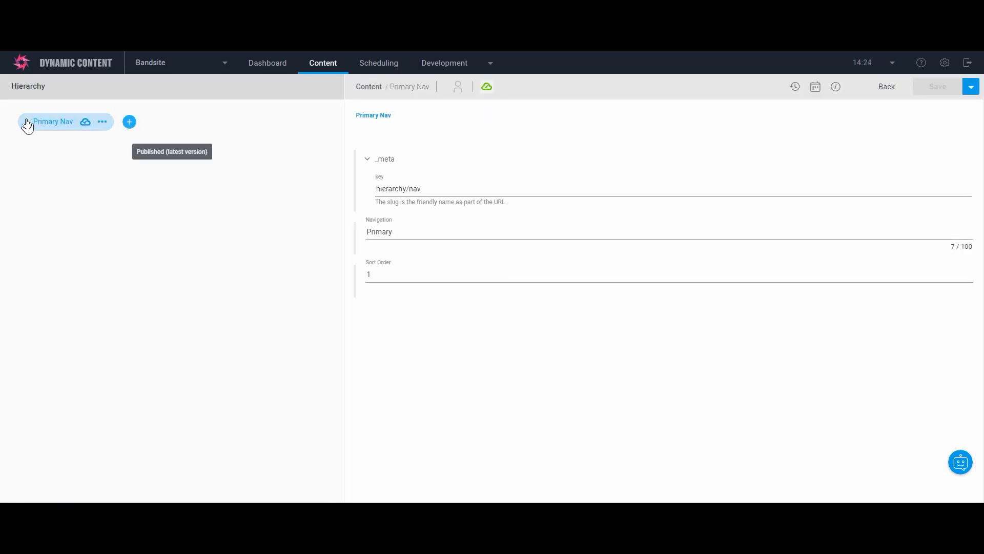
pyautogui.click(24, 121)
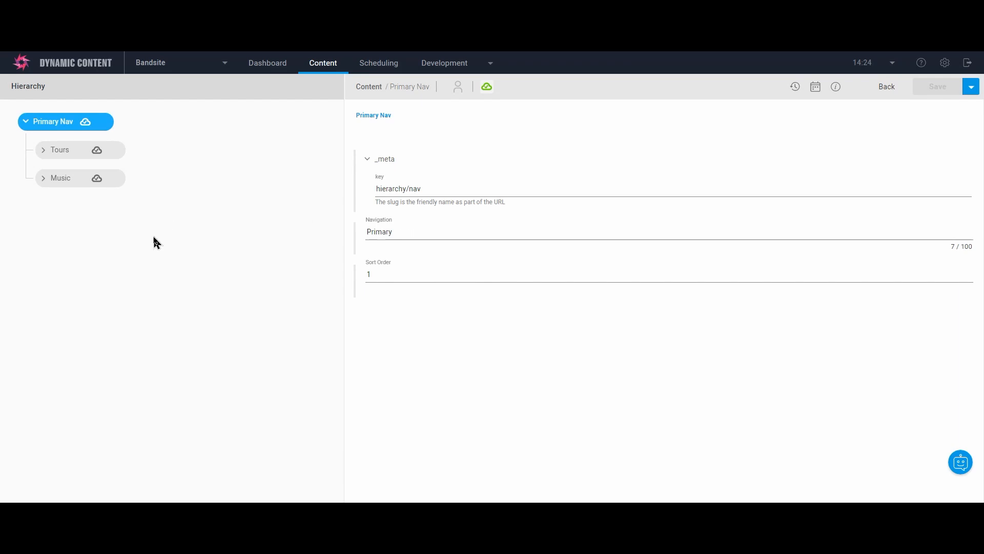
pyautogui.moveTo(60, 150)
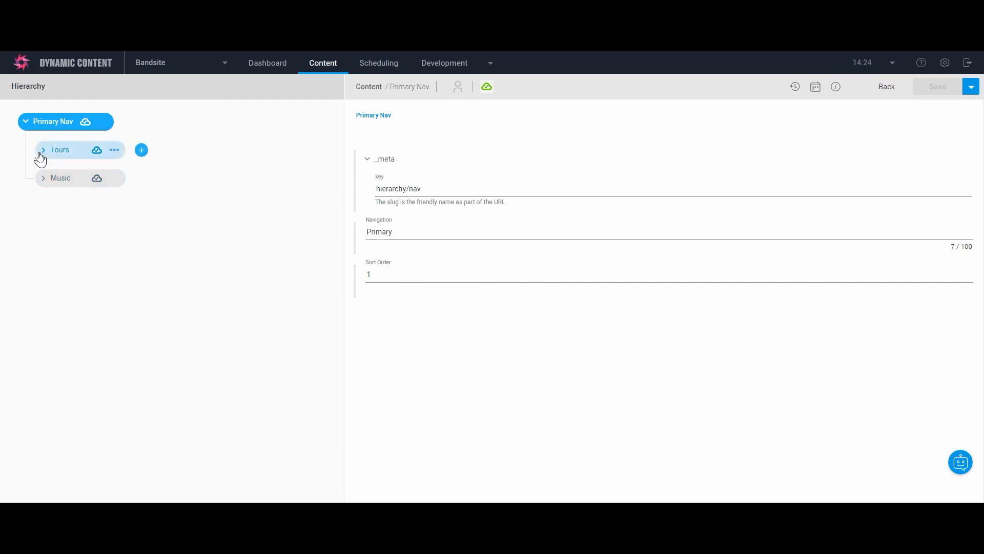
pyautogui.click(60, 150)
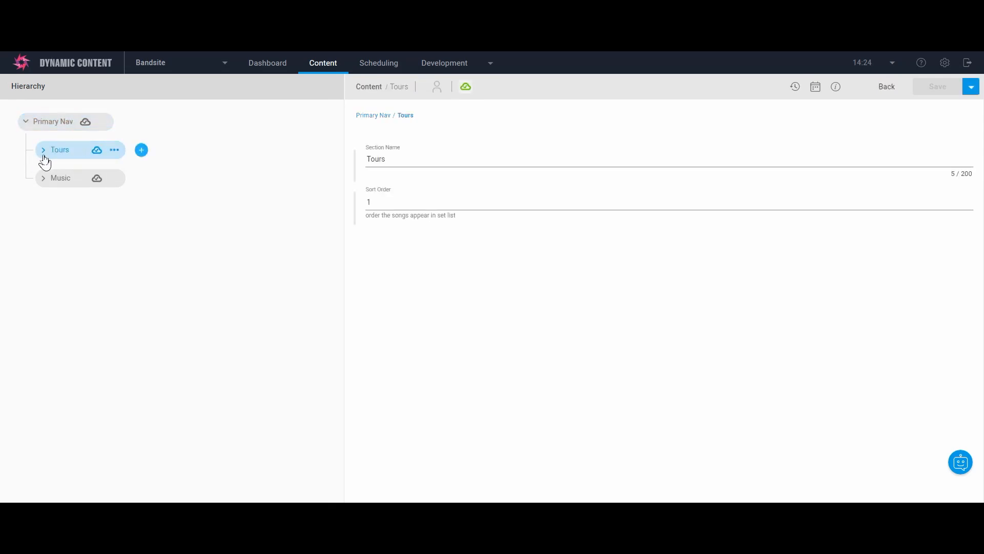
pyautogui.click(43, 150)
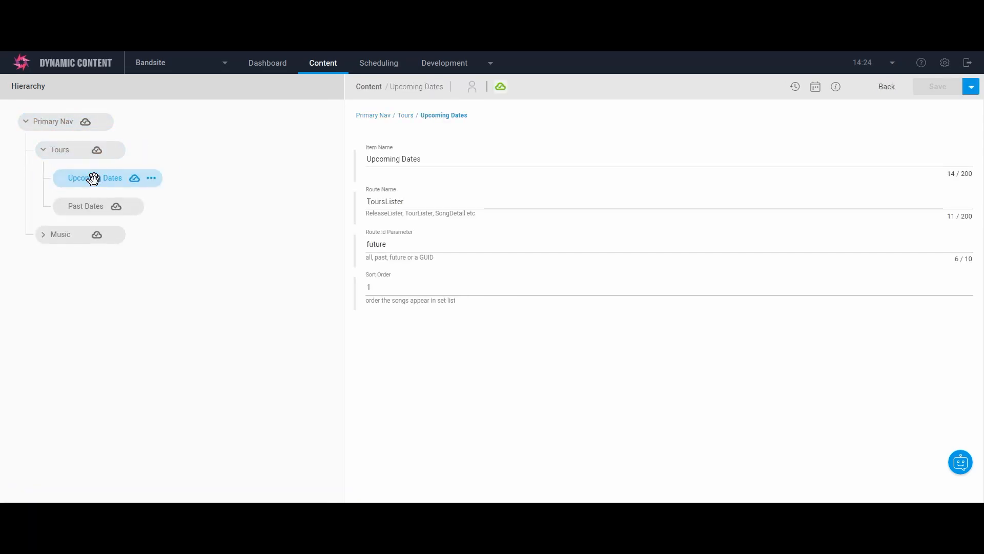
pyautogui.click(85, 207)
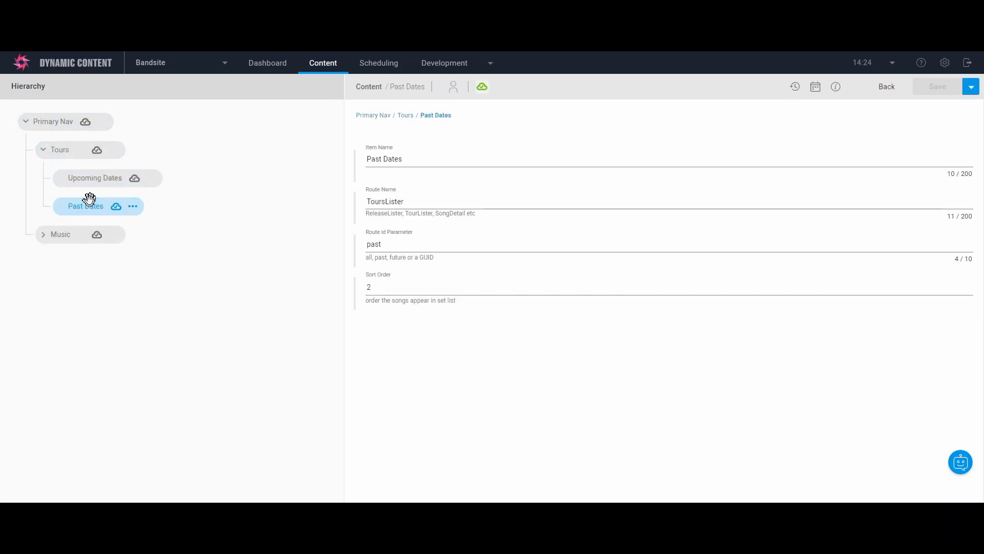
pyautogui.moveTo(94, 181)
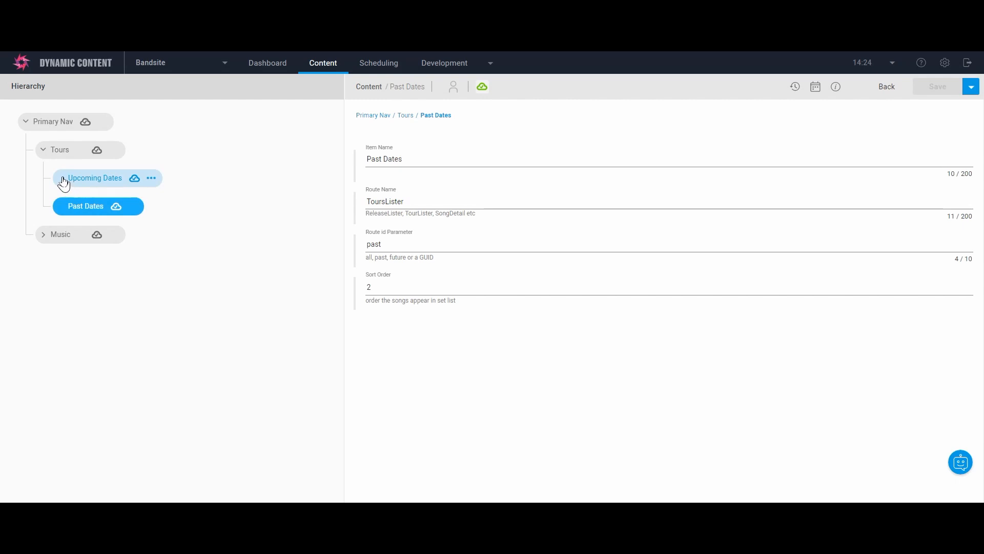
pyautogui.click(43, 234)
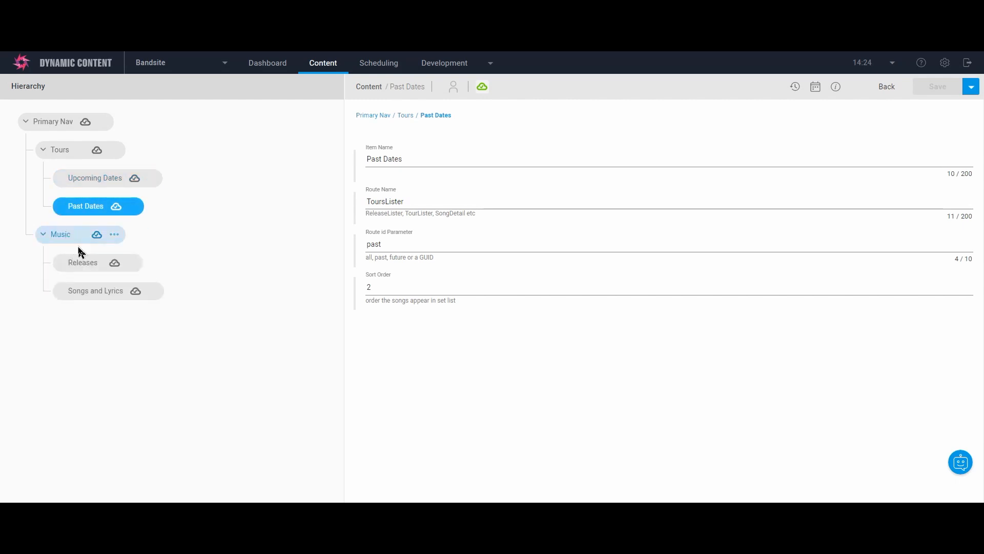
pyautogui.moveTo(82, 262)
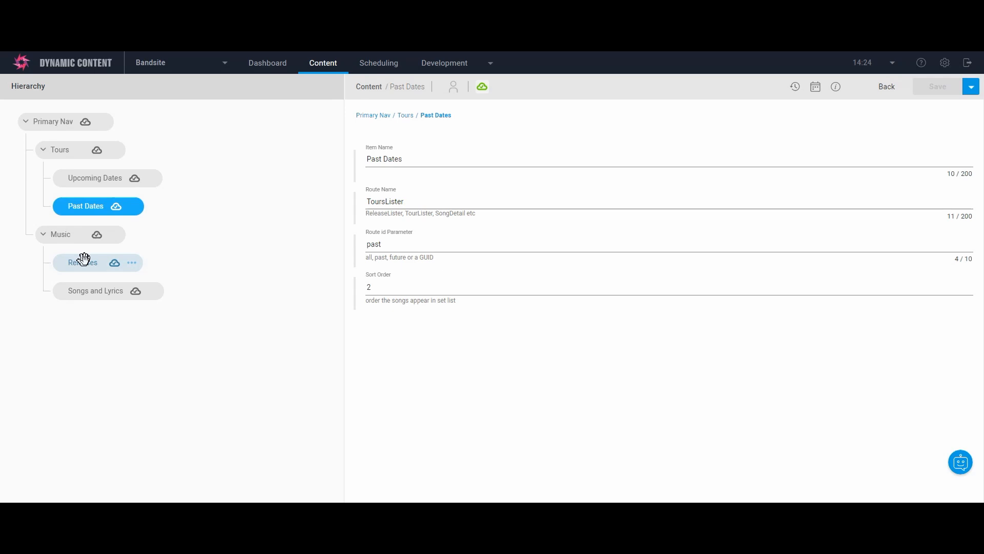